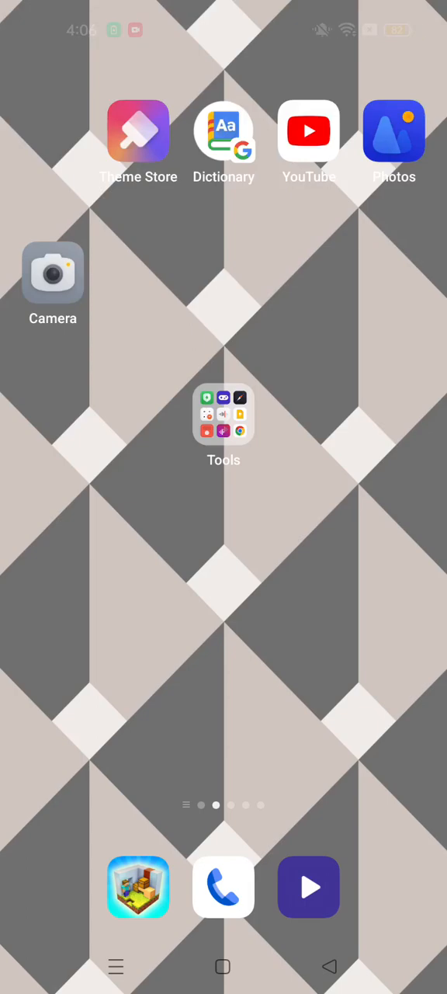
- Swipe the OPPO home screen over and open the folder containing Roblox
scroll(left, 3)
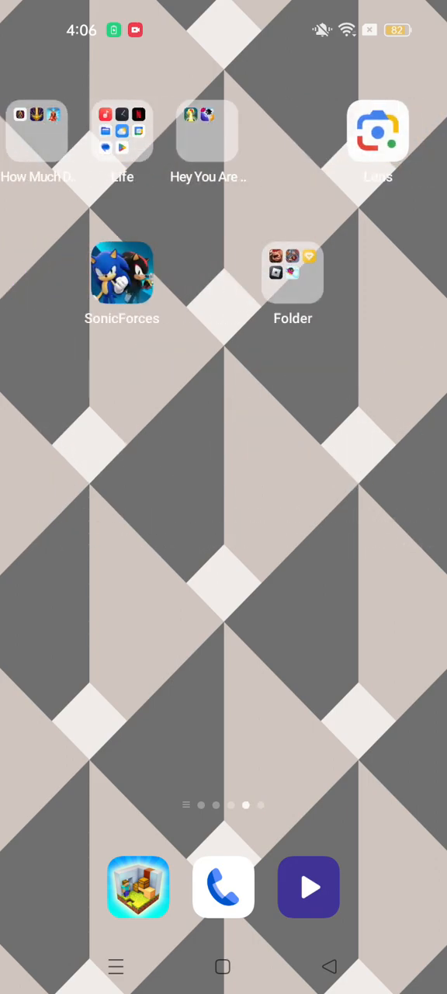
click(292, 273)
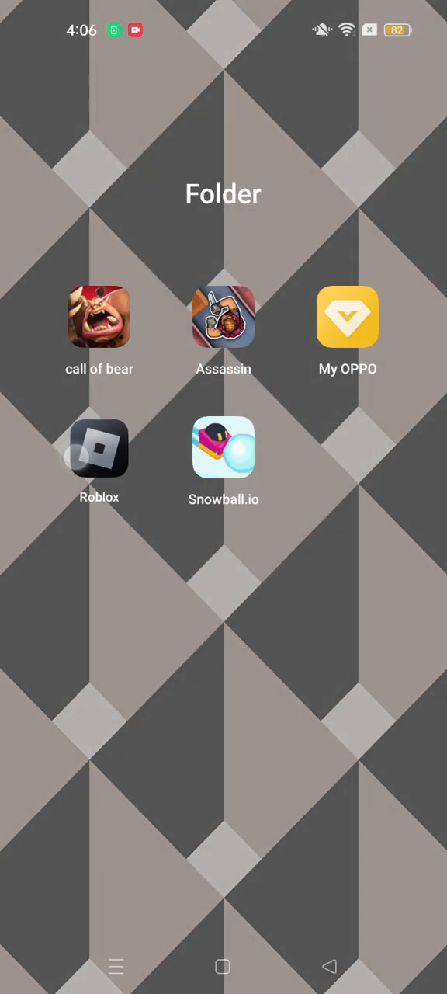
- Launch Roblox from the folder and let the Home page load
click(100, 447)
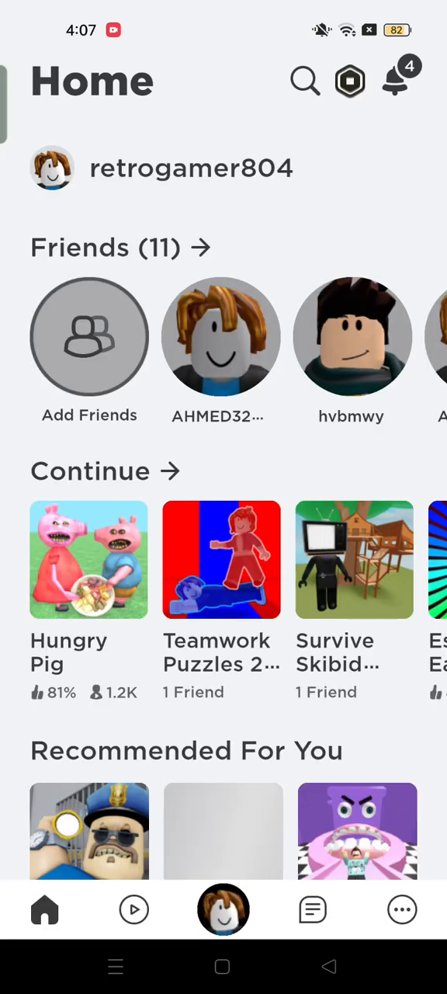
- Open the Hungry Pig tile under Continue and press Play
click(224, 909)
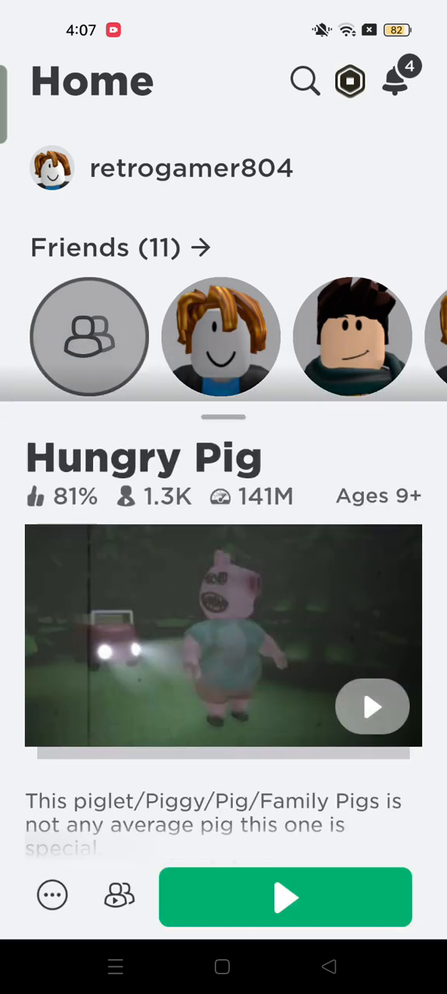
click(285, 897)
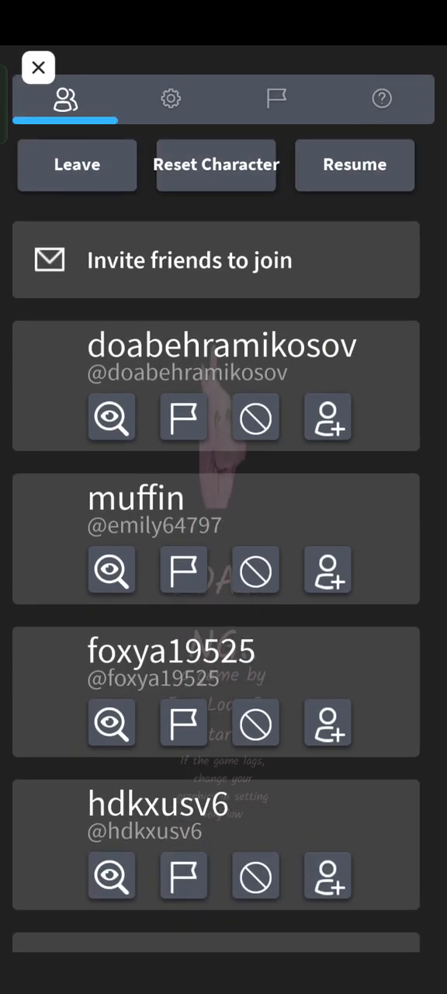
- Choose Leave in the Hungry Pig menu and confirm leaving the experience
click(76, 164)
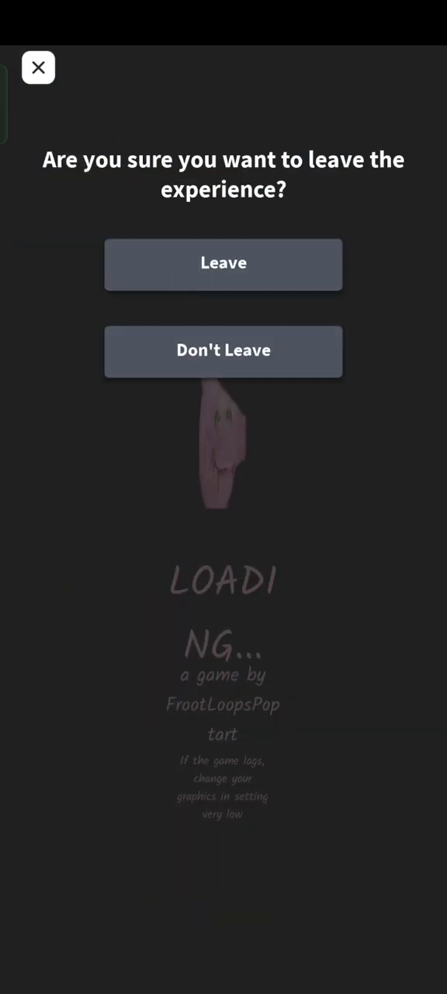
click(223, 262)
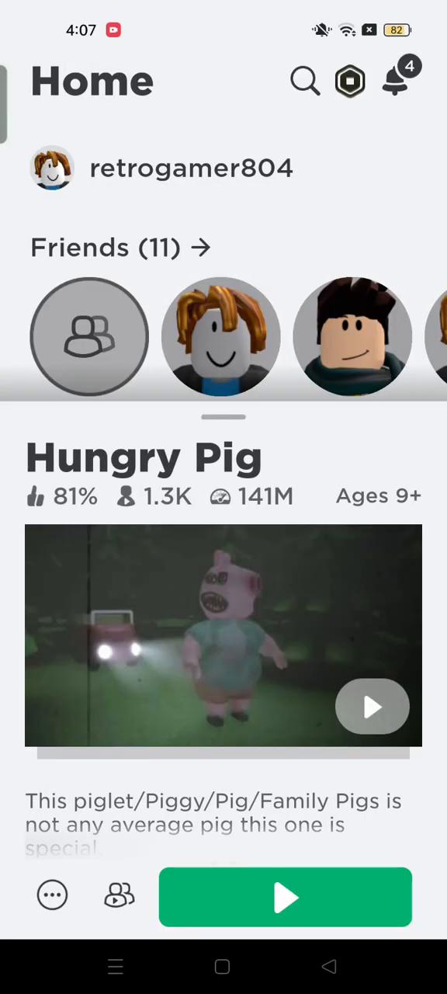
click(286, 897)
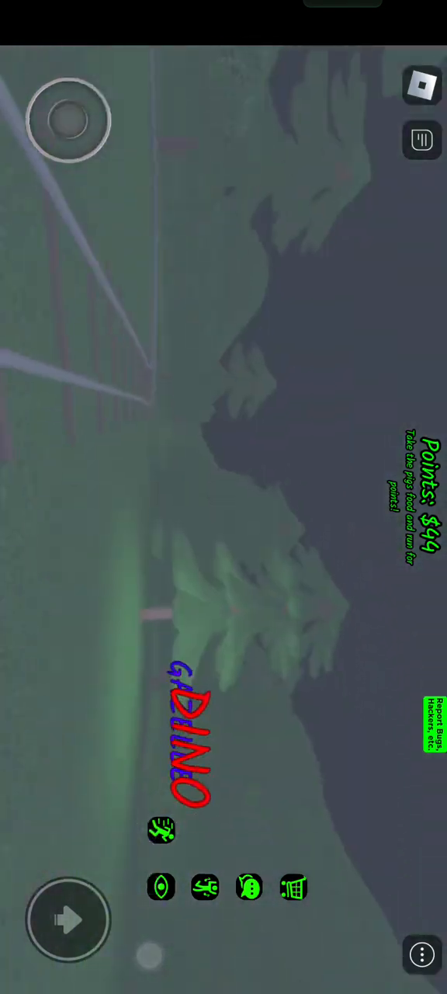
- Drag the joystick to walk the avatar from the trees into the grassy field
drag(66, 120, 117, 147)
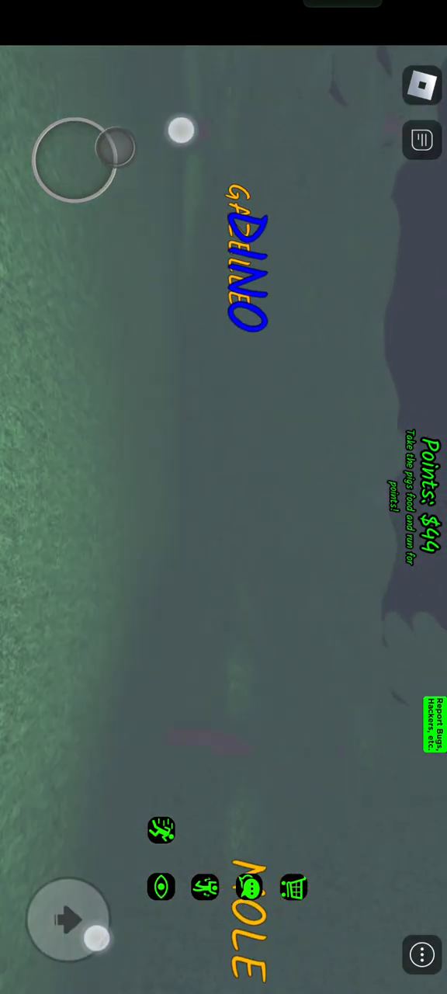